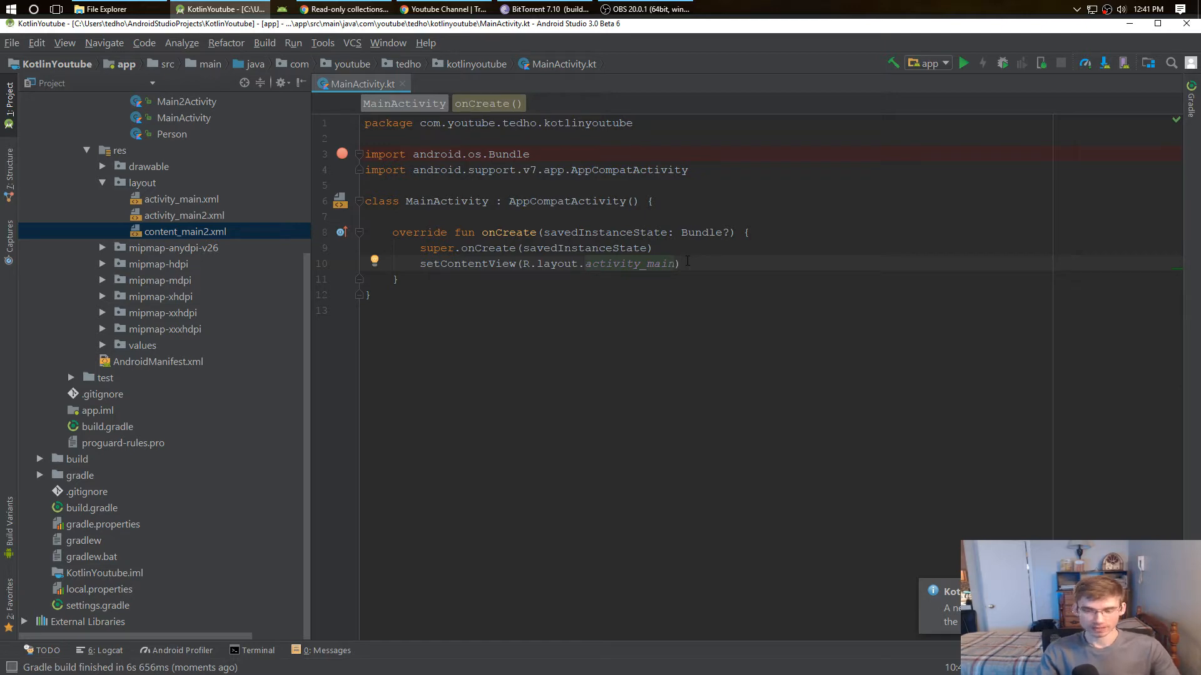
Step: Declare val numbers = listOf(1,2,3,4) after setContentView and begin a for statement below
click(645, 8)
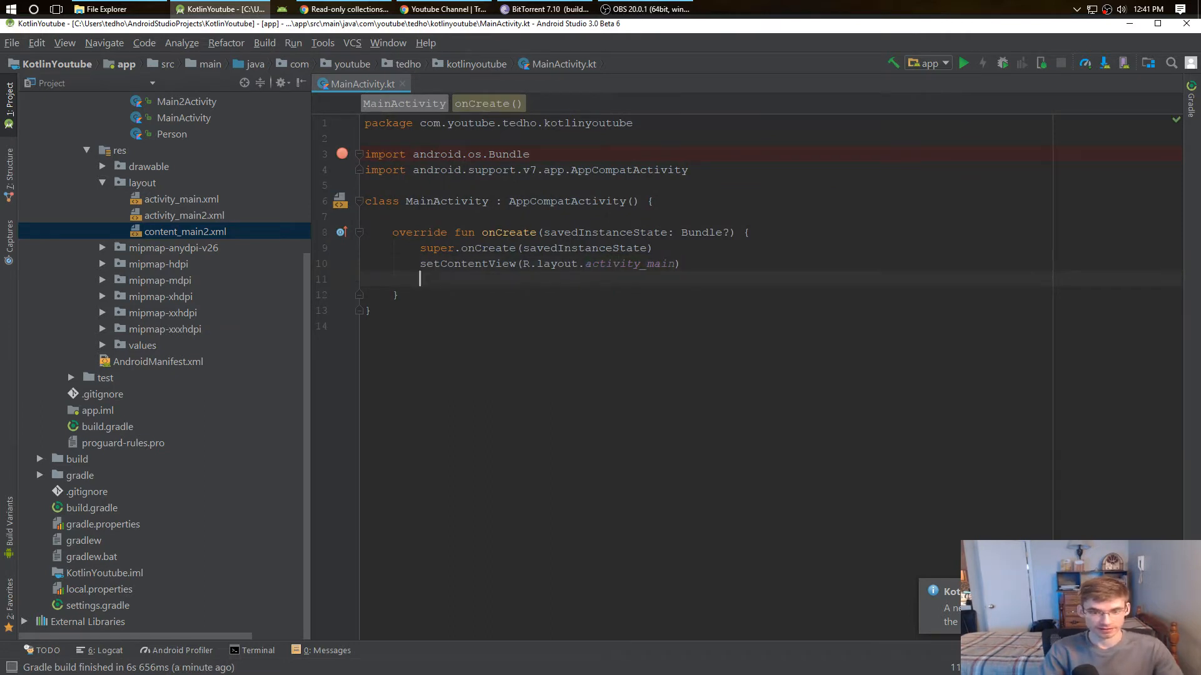
text(val listof)
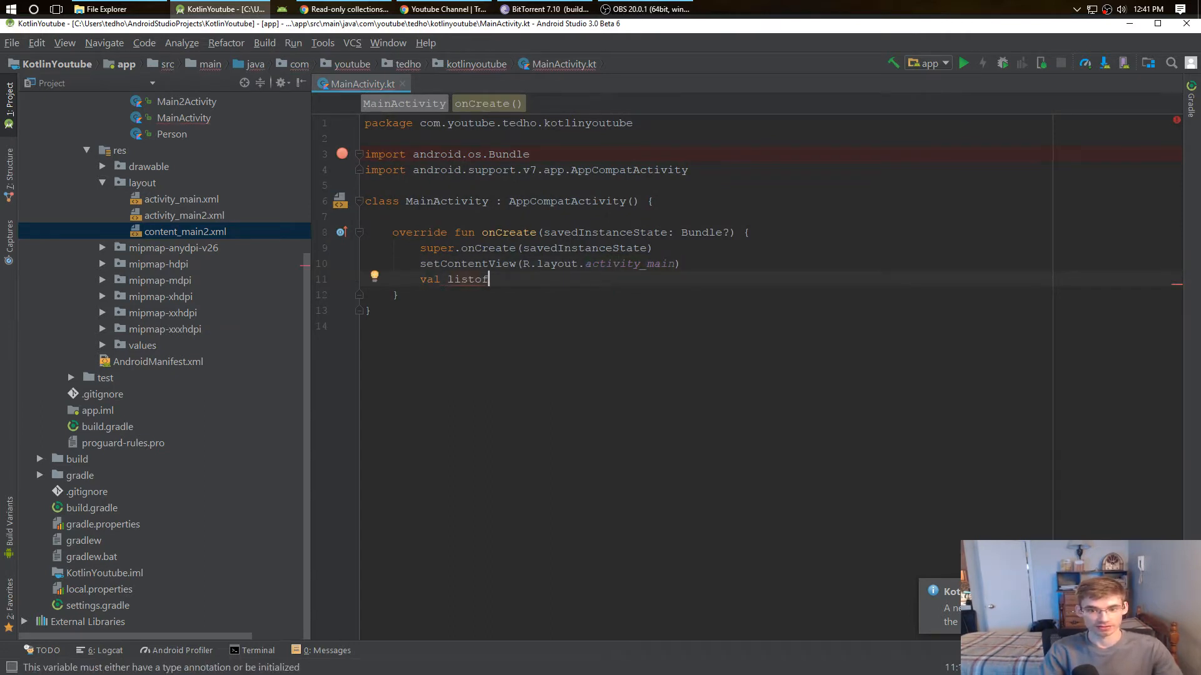
key(backspace)
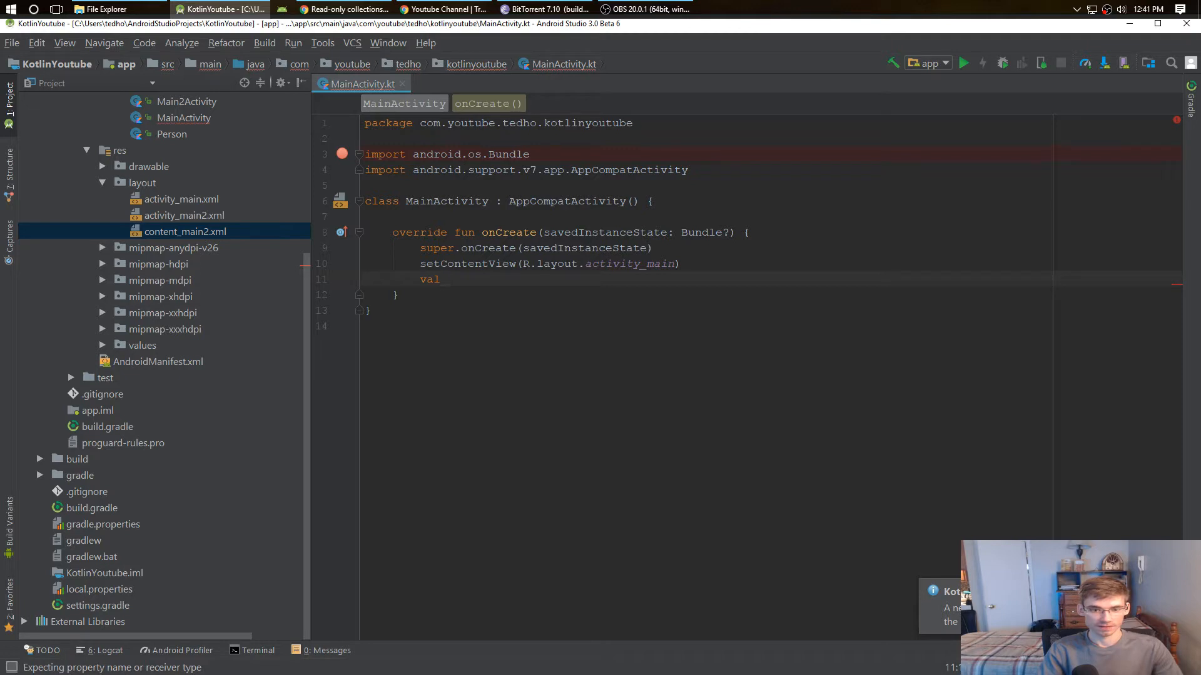
text(numbers = listOf<>()
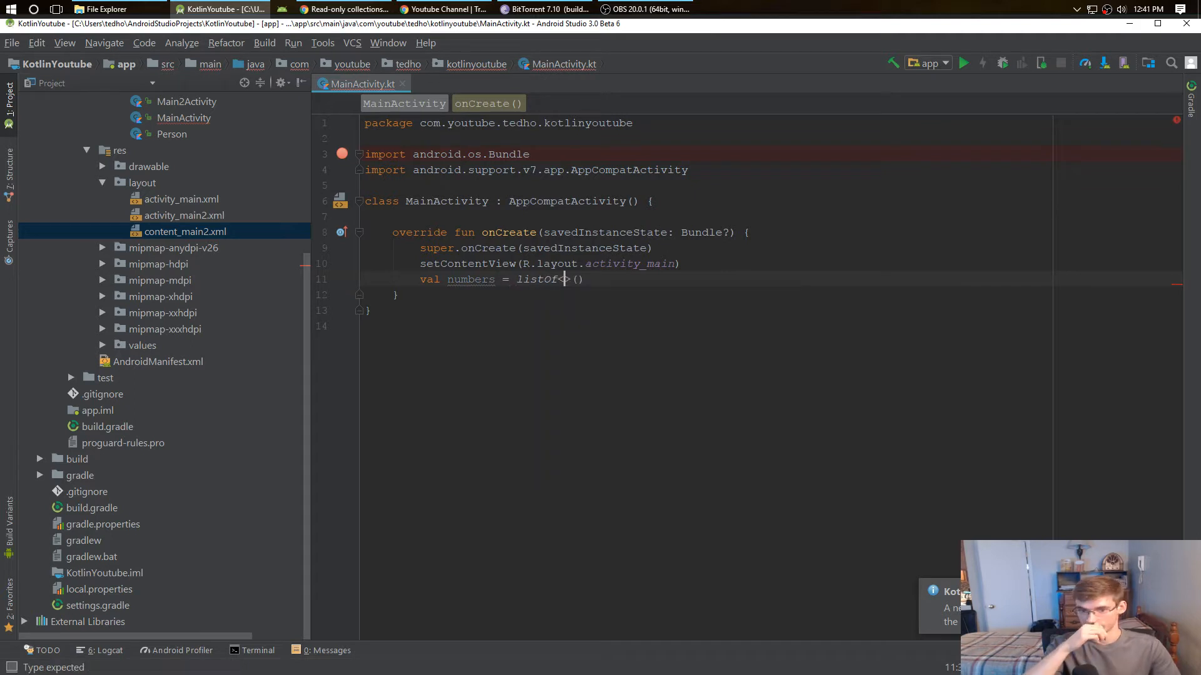
text(<Int)
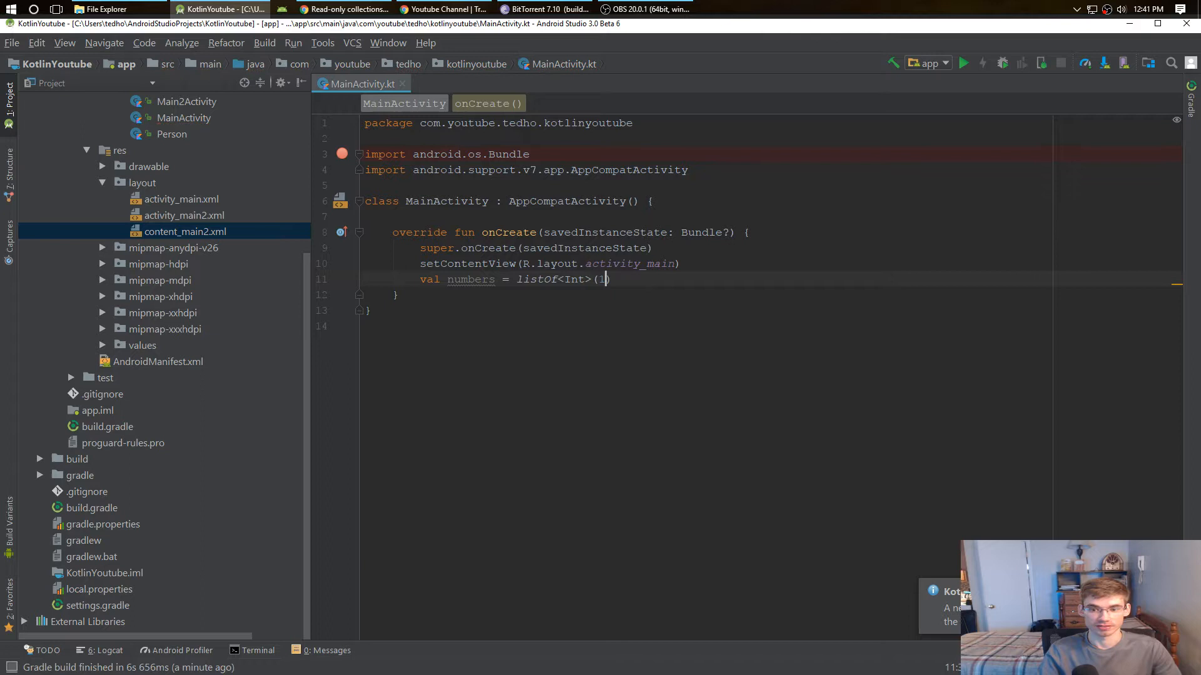
text(1,2,3,4)
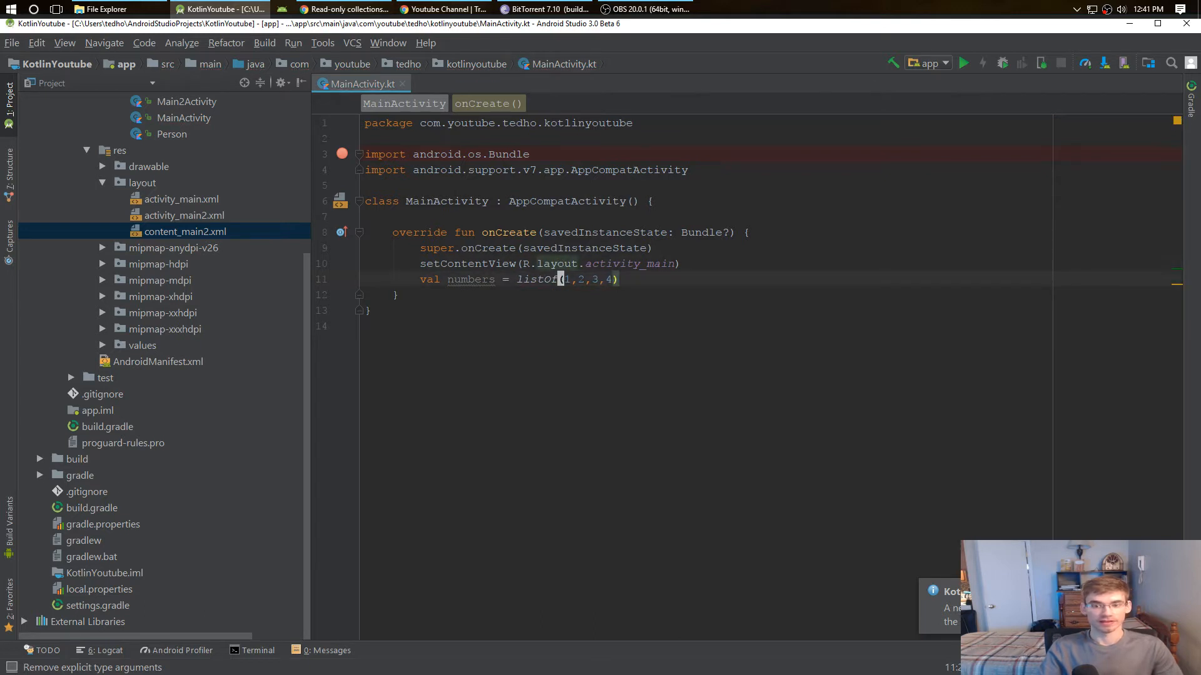
text(for)
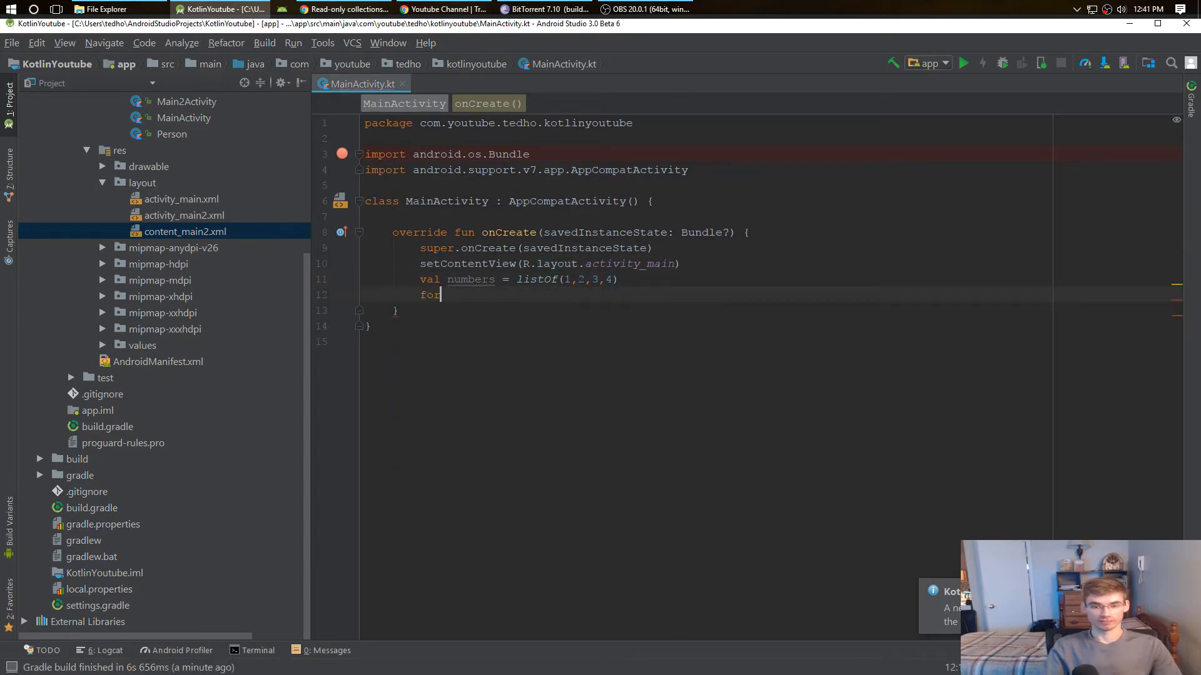
Step: Replace the for statement with numbers.forEach { numbers -> println(numbers) }
text(numbers)
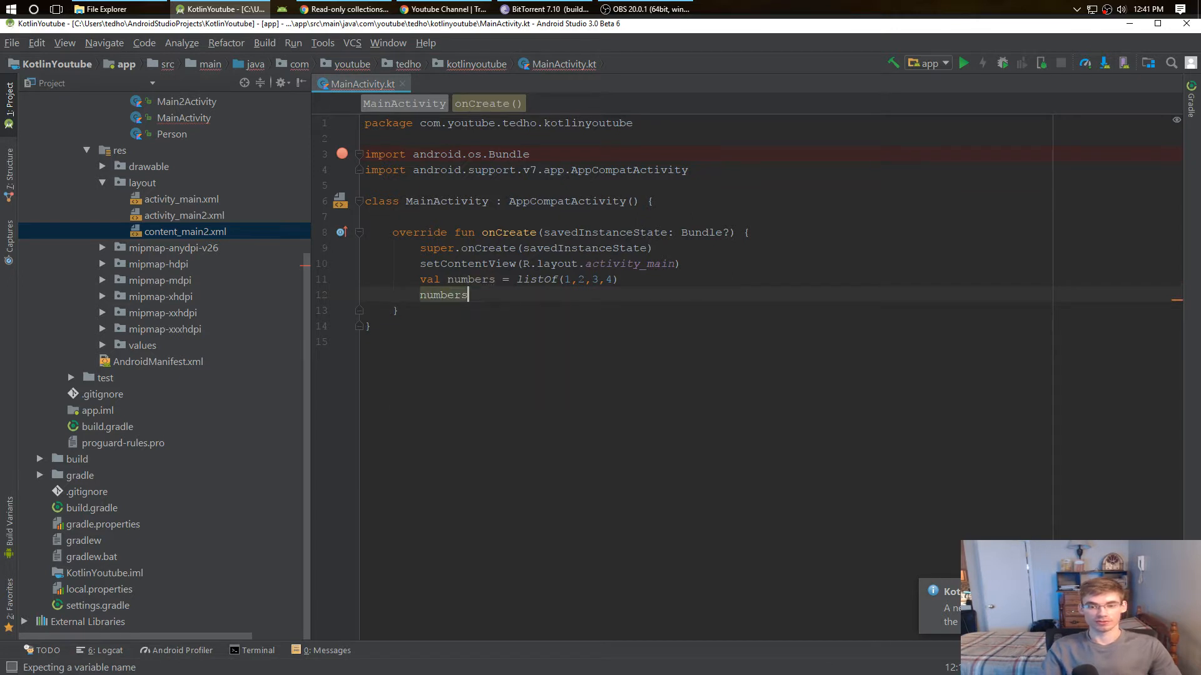
text(.forEach { numbers -> println(i))
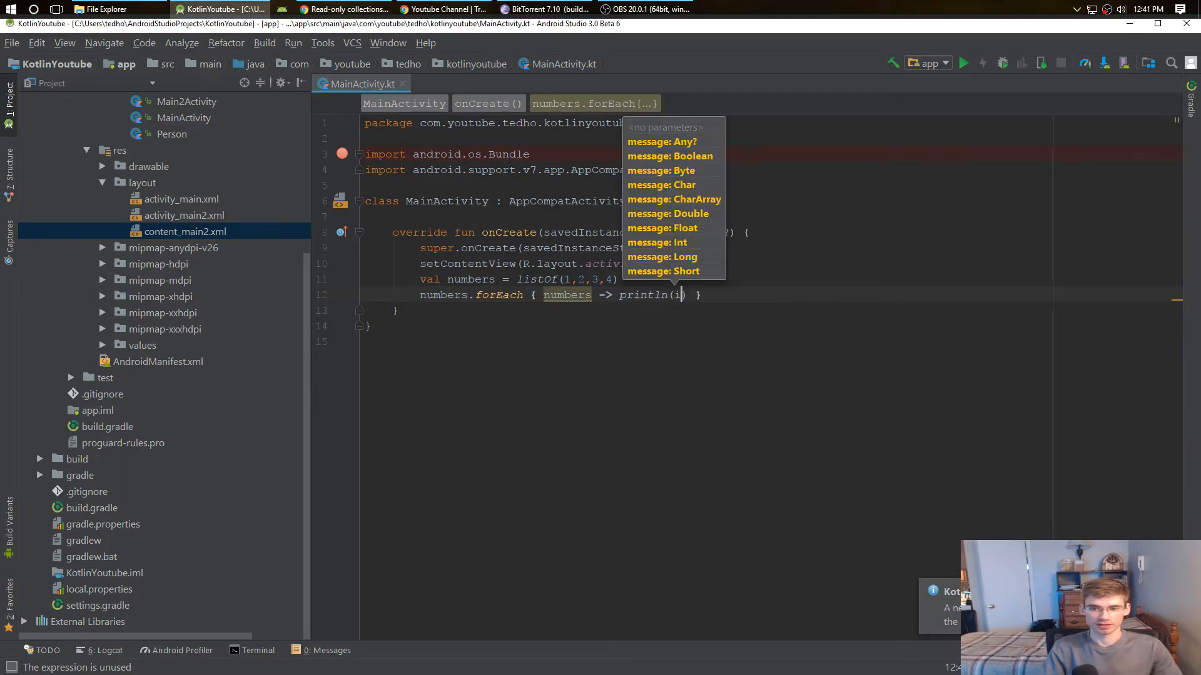
text(numbers)
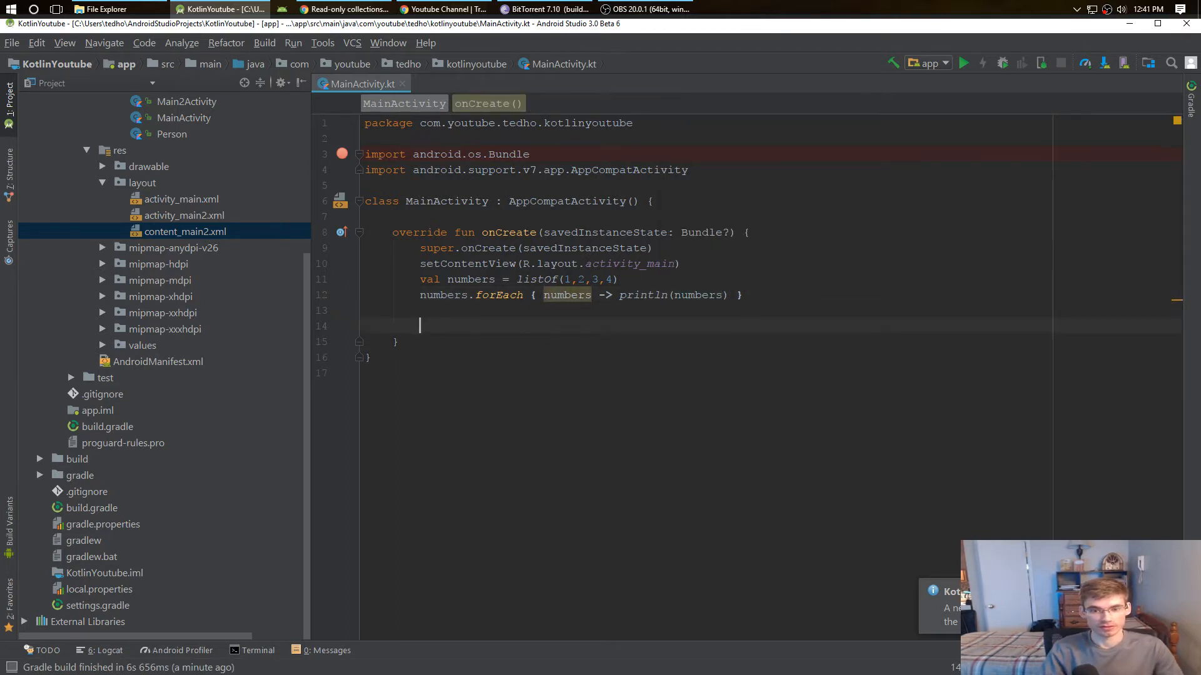
Step: Add val mutableNumbers = listOf(1,2,3,4) with its own forEach println loop, plus a blank line
text(val mutableNum)
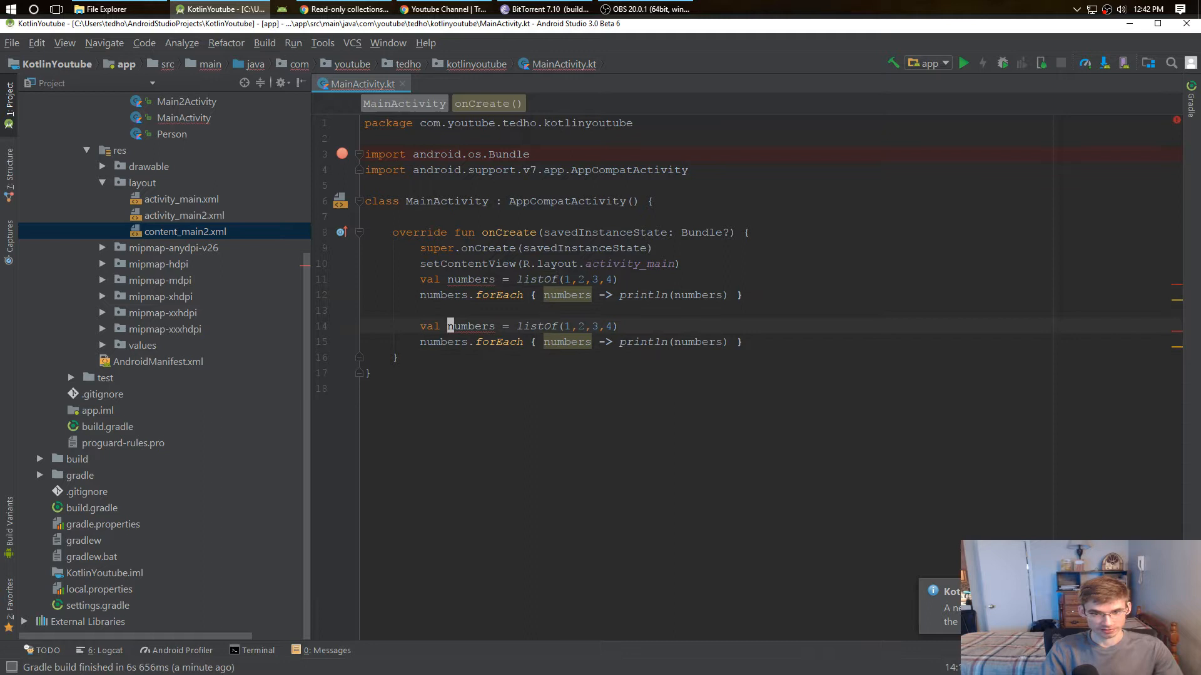
text(mutableN)
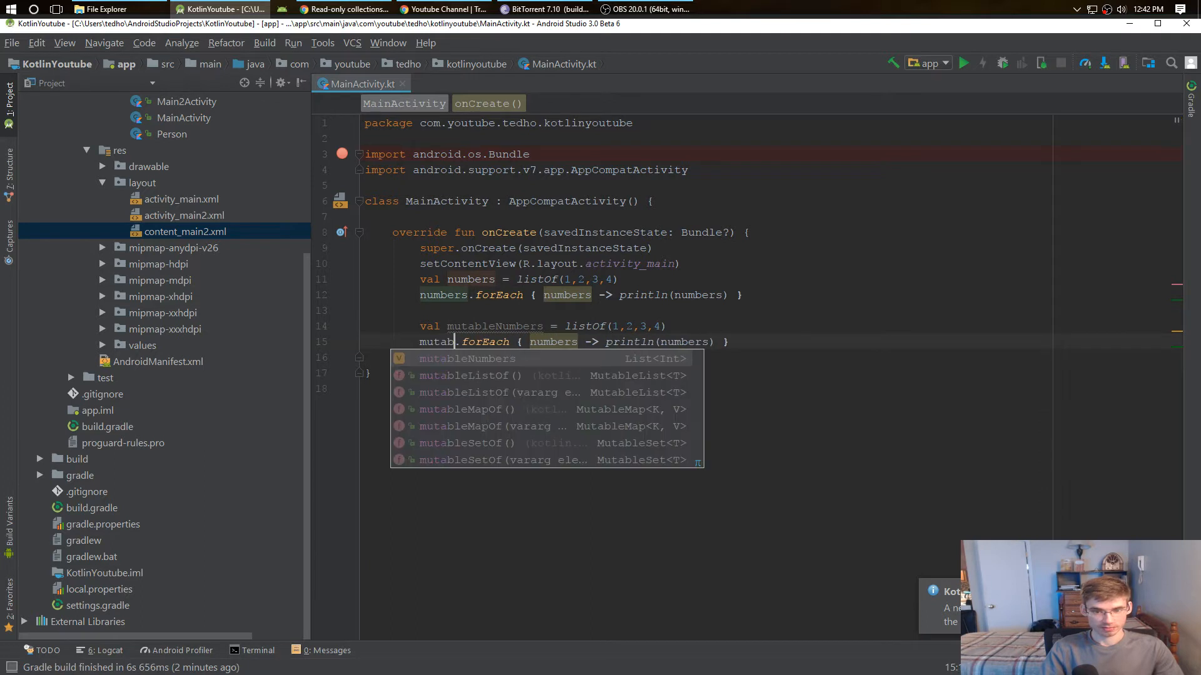
click(467, 358)
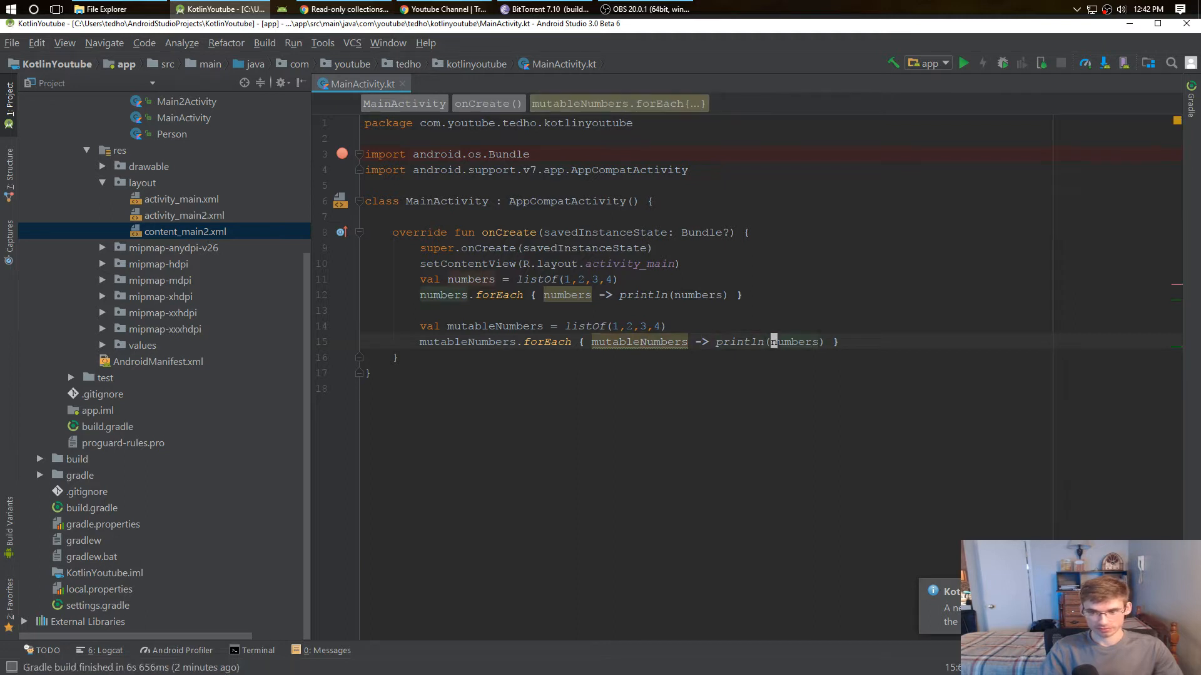
text(mutableNumbers)
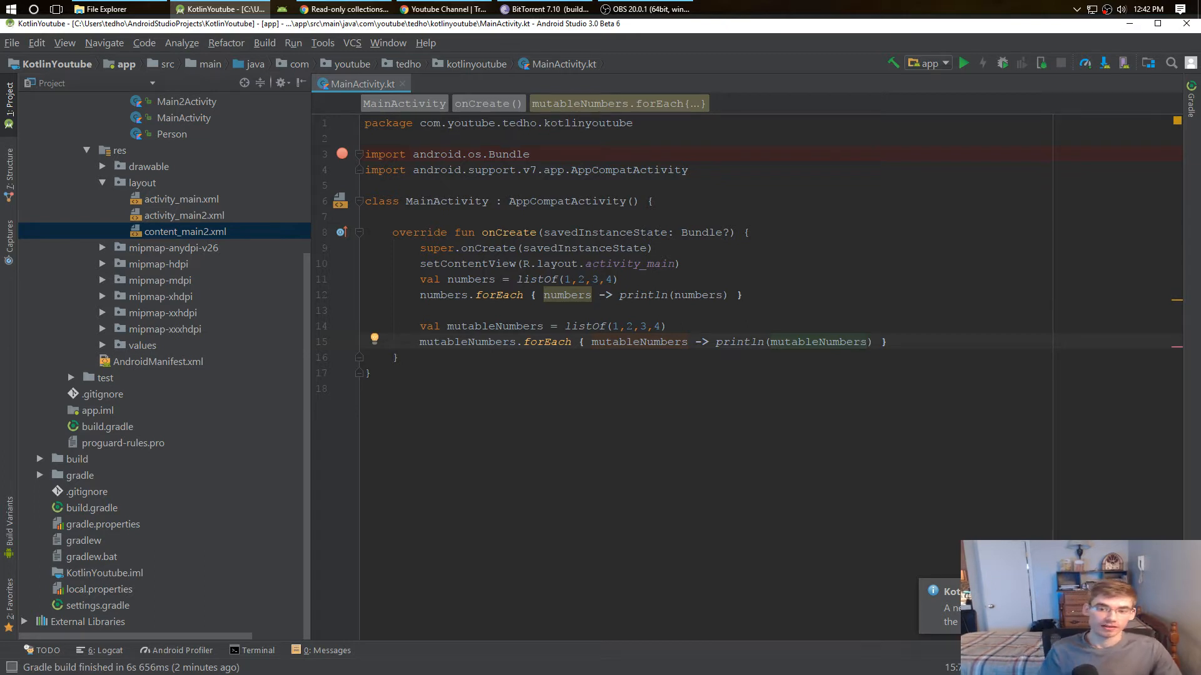
key(enter)
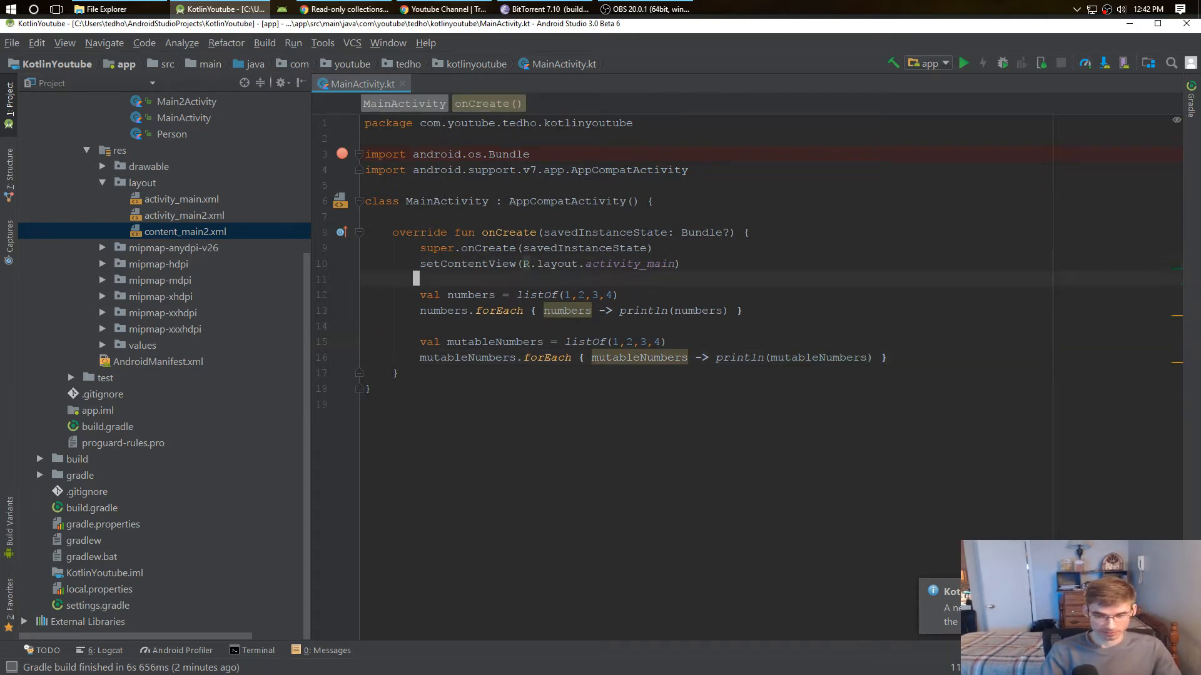
Step: Change mutableNumbers to use mutableListOf(1,2,3,4) and start a mutableNumbers.add( call
click(420, 295)
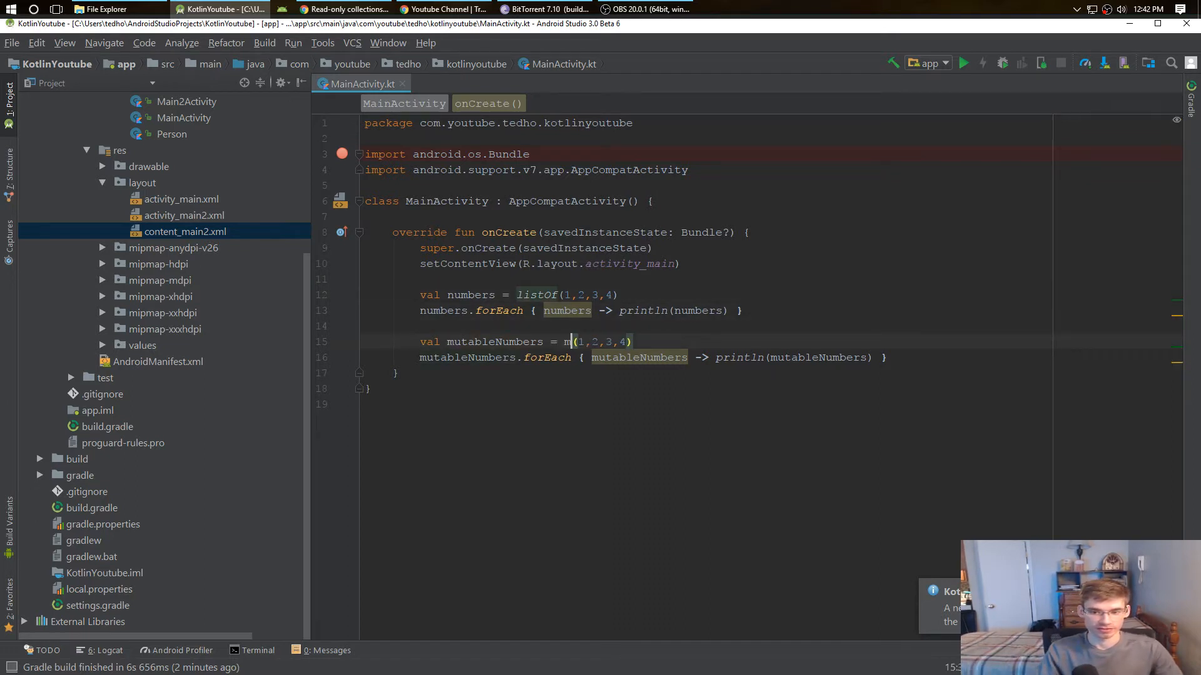
text(mutableListOf)
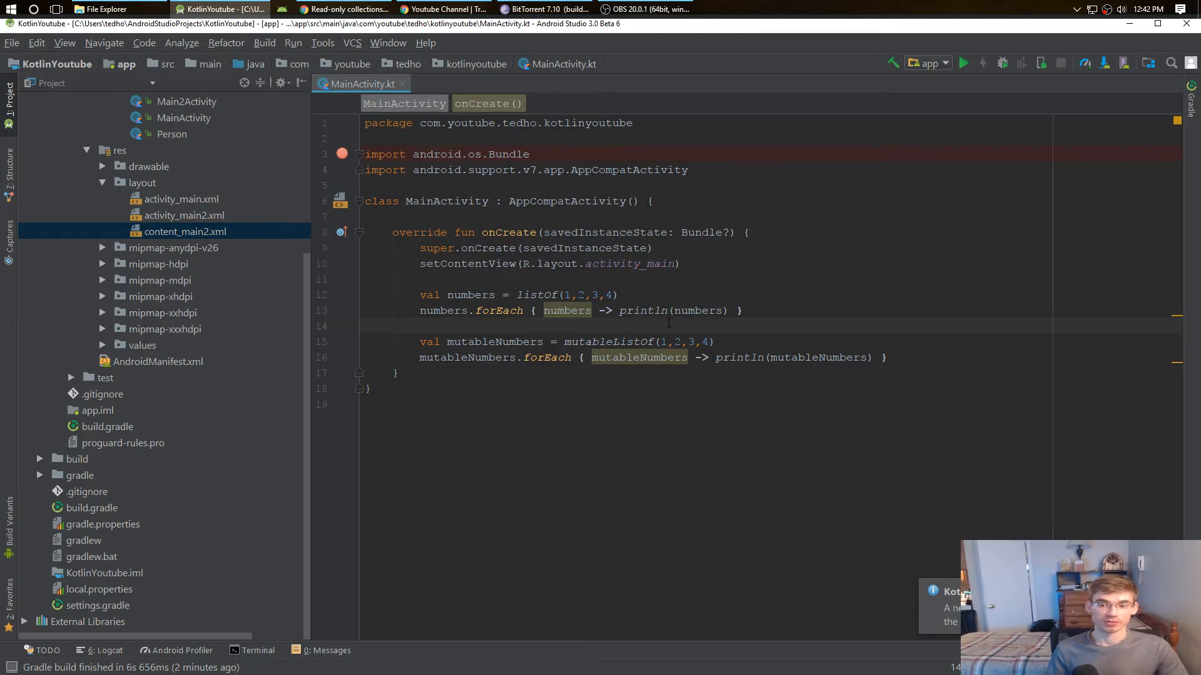
click(611, 295)
text(mutableNumbers.add()
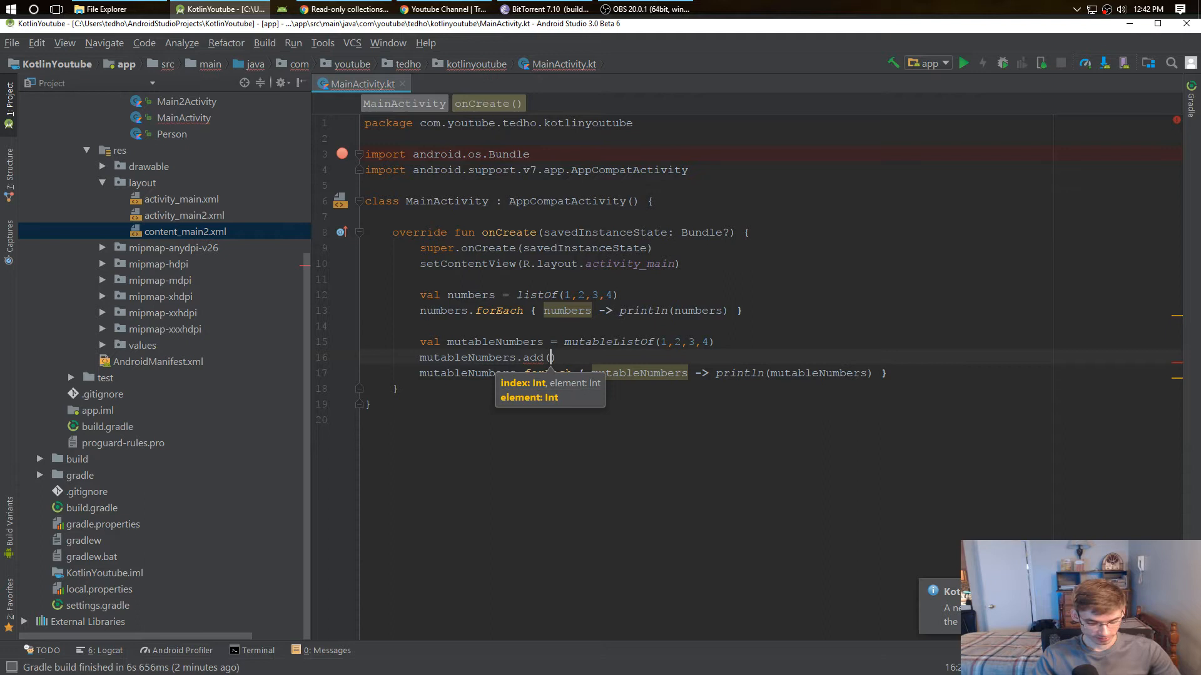
Step: Complete mutableNumbers.add(5) and try numbers.ad to show add is unavailable on the read-only list
text(5)
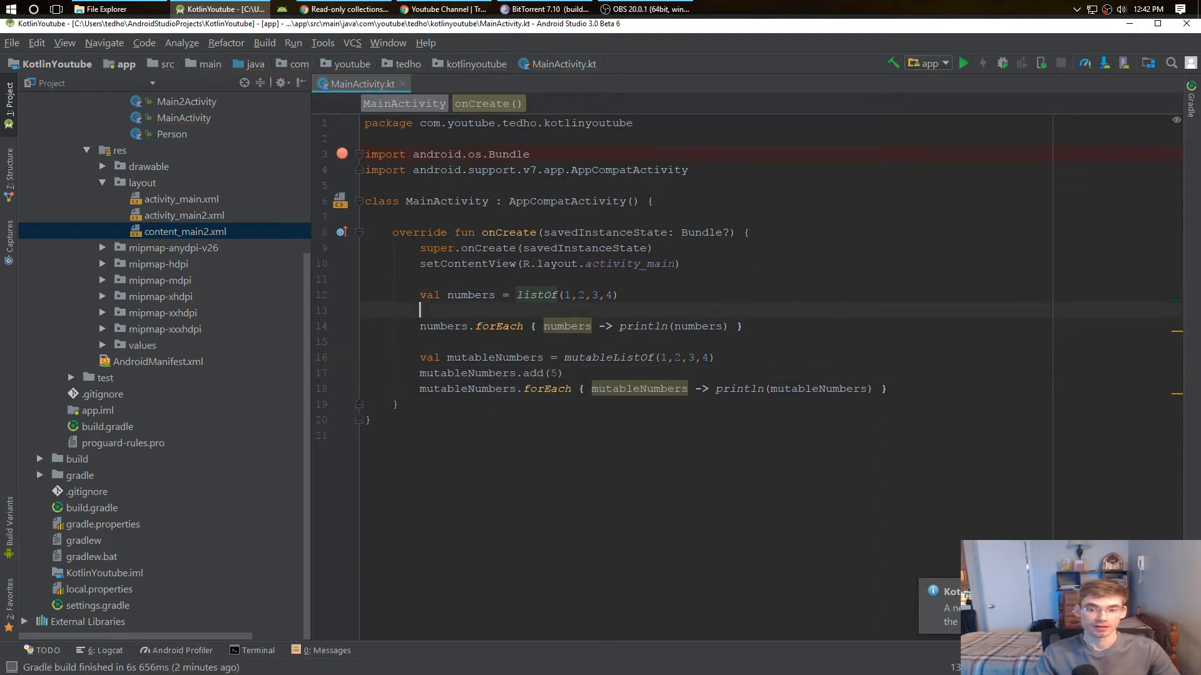
text(numbers.ad)
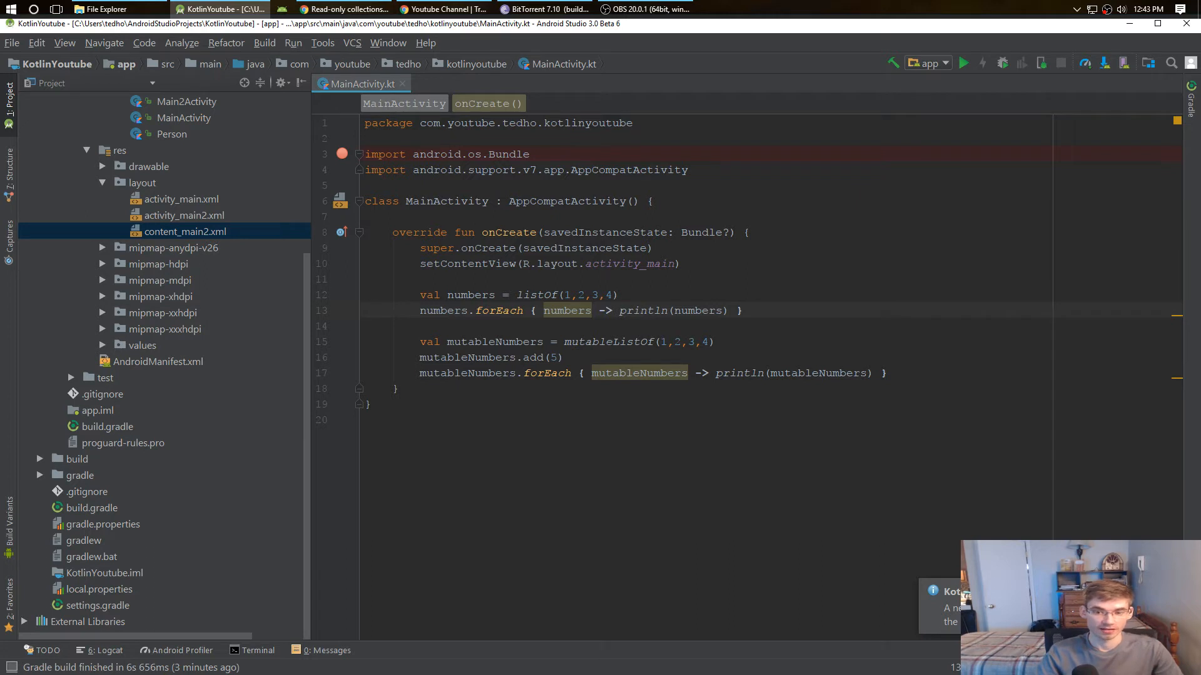
key(enter)
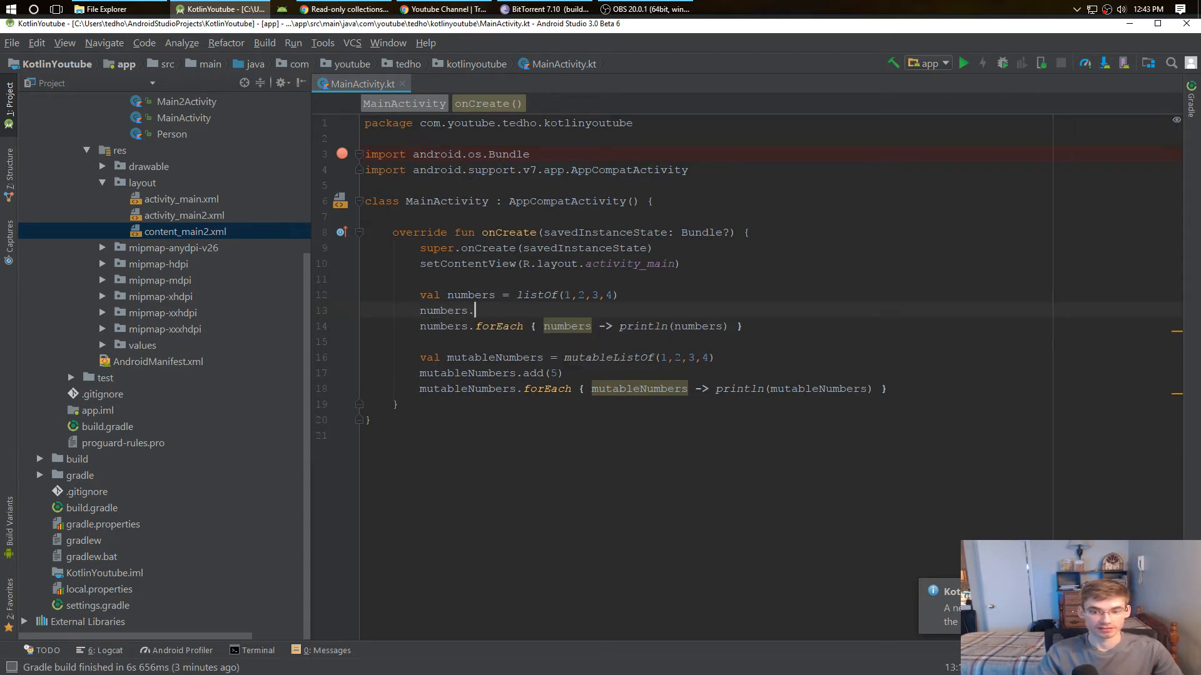
text(.)
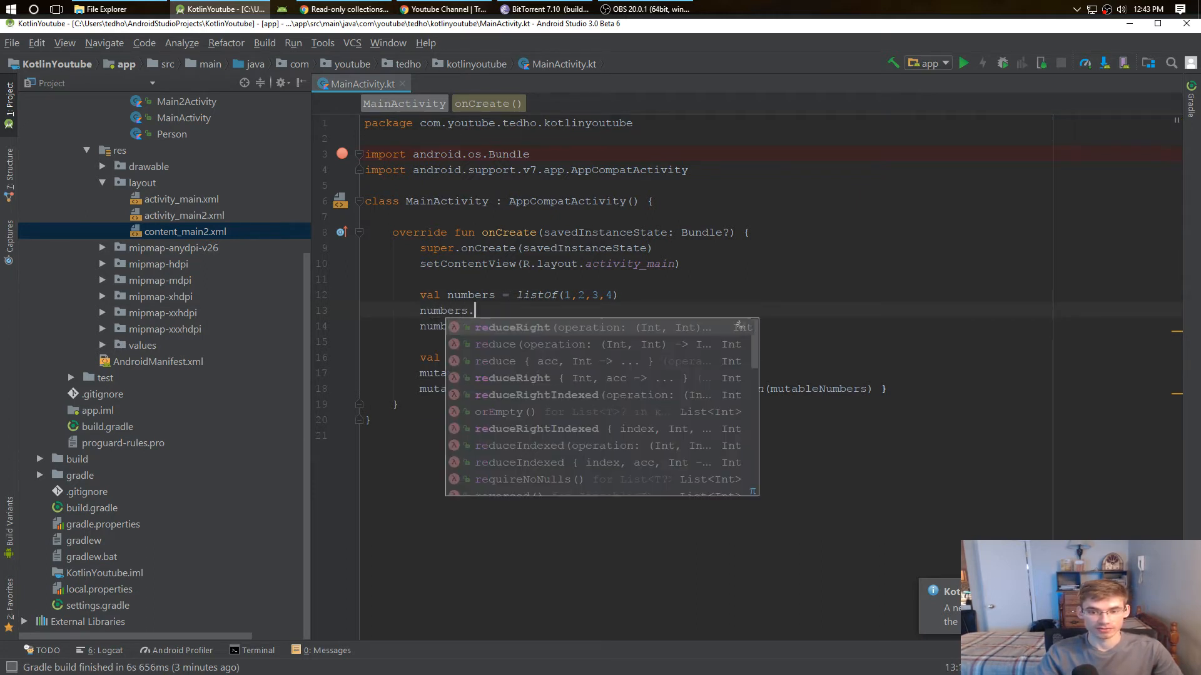
text(get()
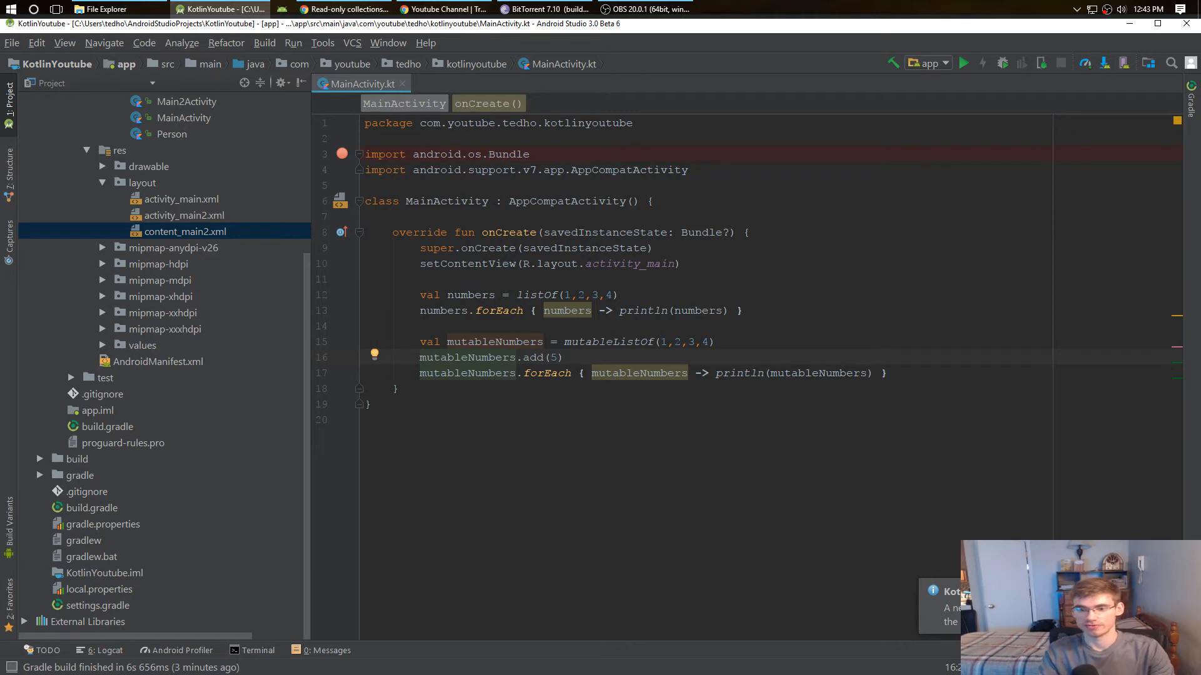
mouse_move(661, 289)
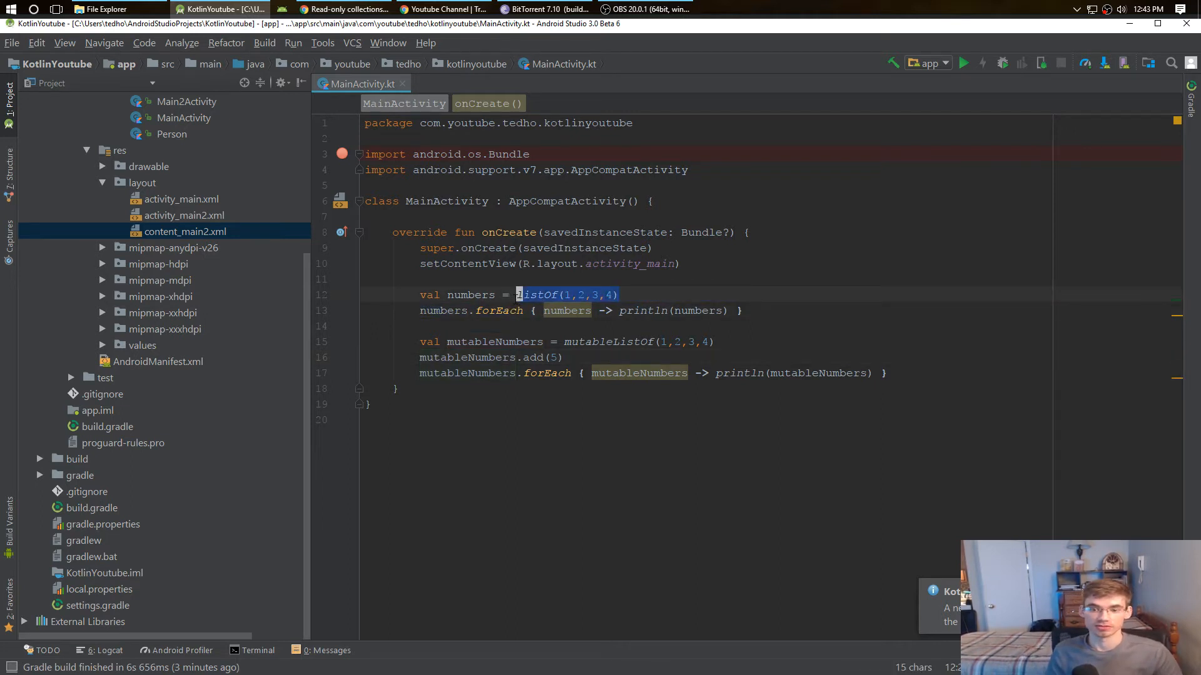
Step: Deselect the listOf(1,2,3,4) call on the numbers declaration line
click(665, 294)
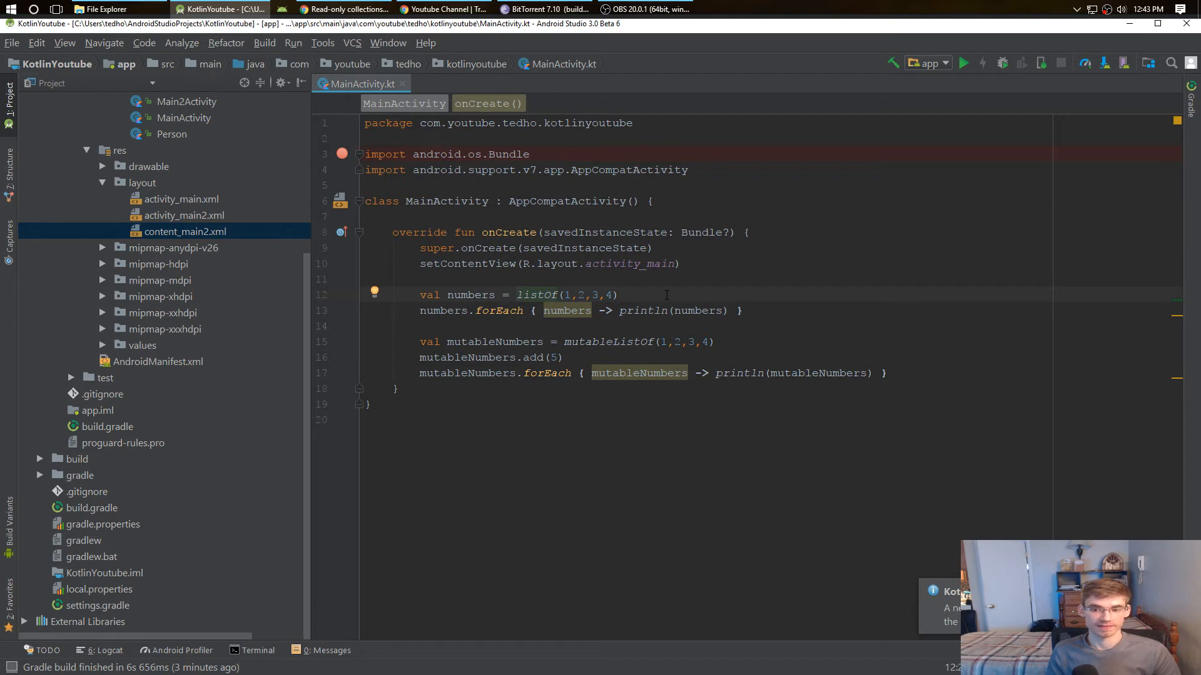
mouse_move(668, 297)
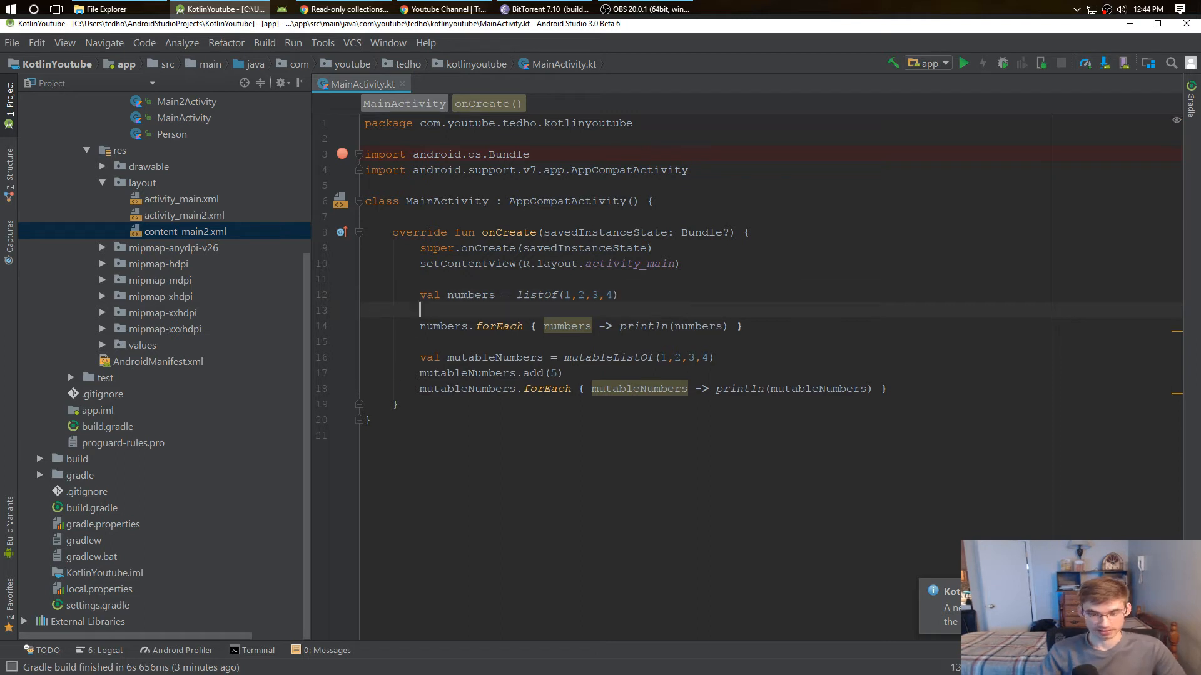
Step: Add val number = 1, inspect its unused-variable warning, then delete that line
text(val number =)
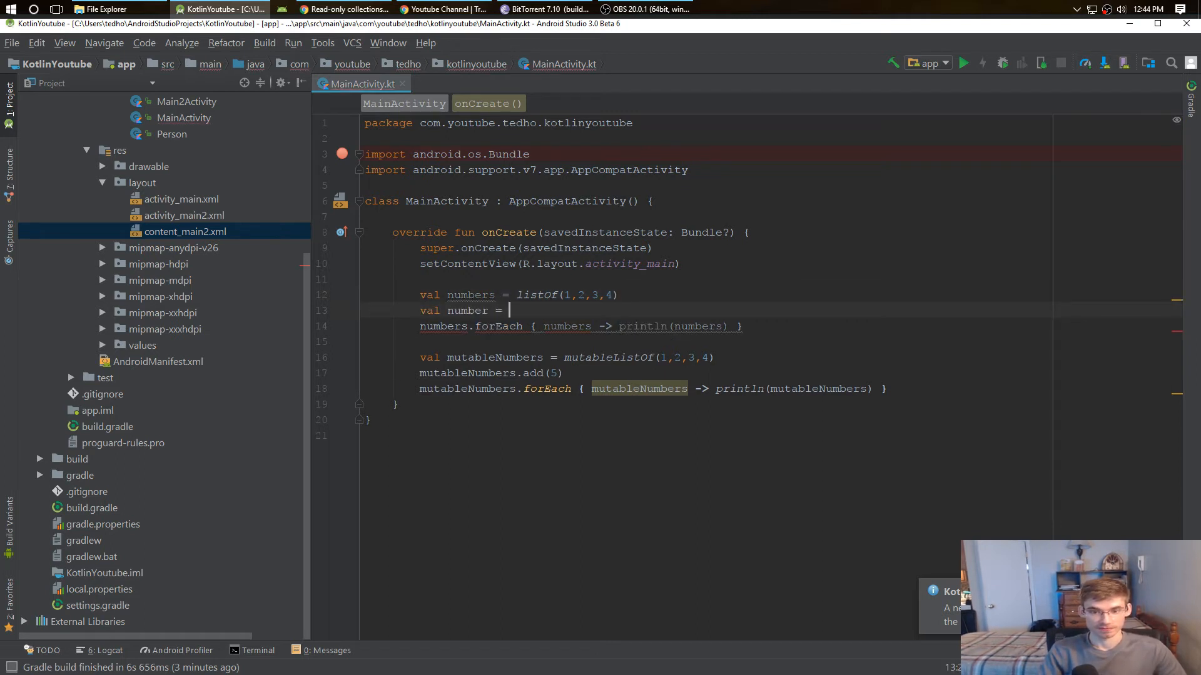
text(1)
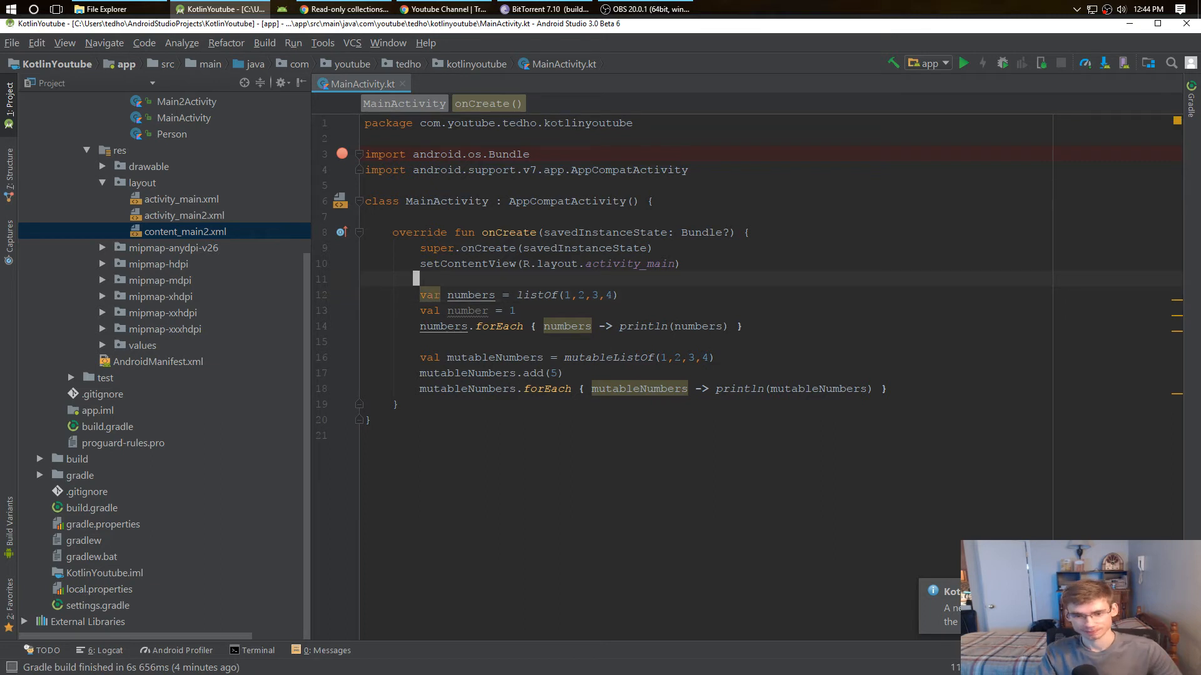
click(491, 310)
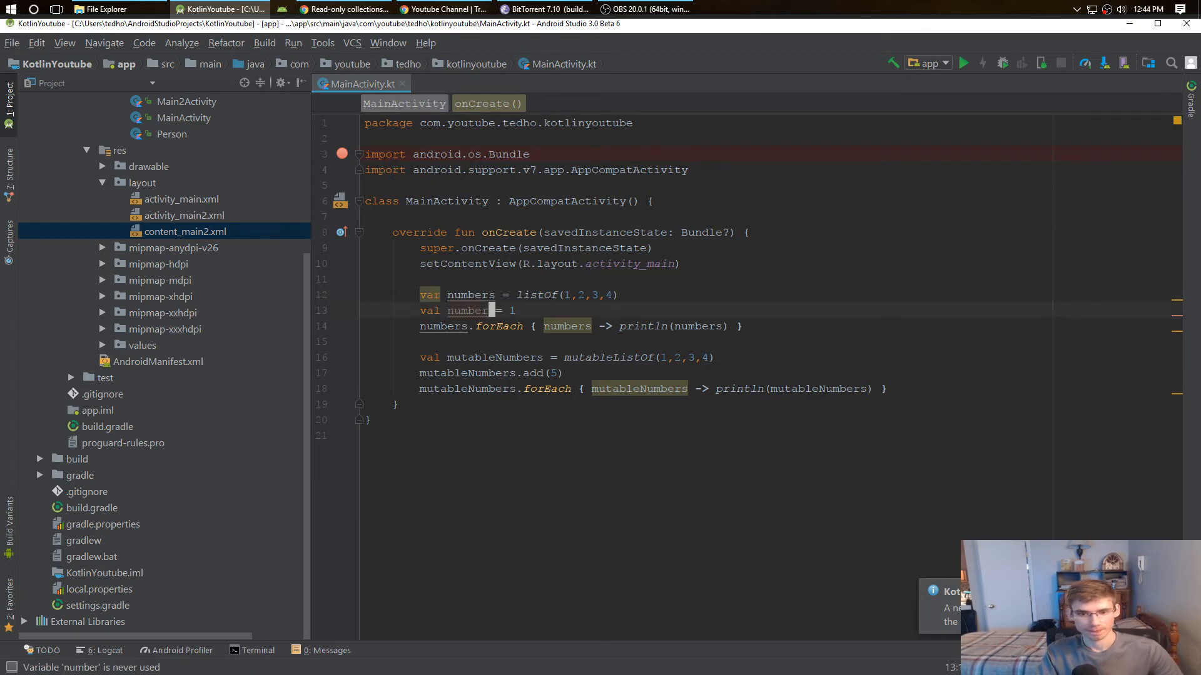
key(Delete)
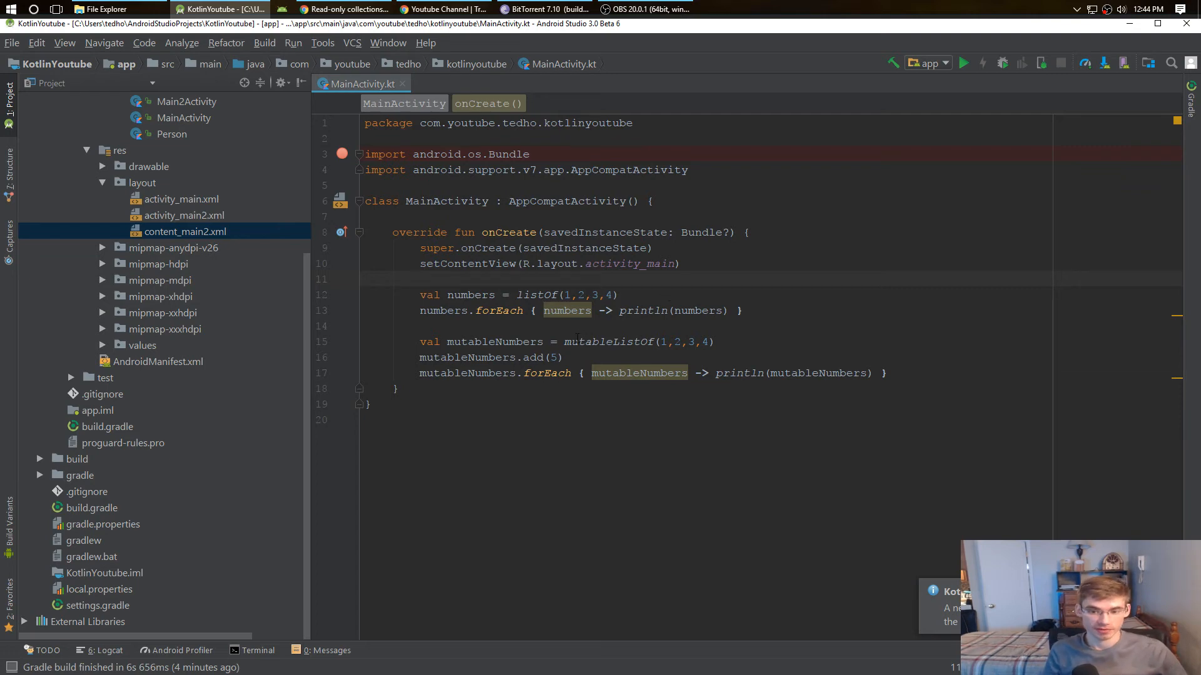
click(711, 342)
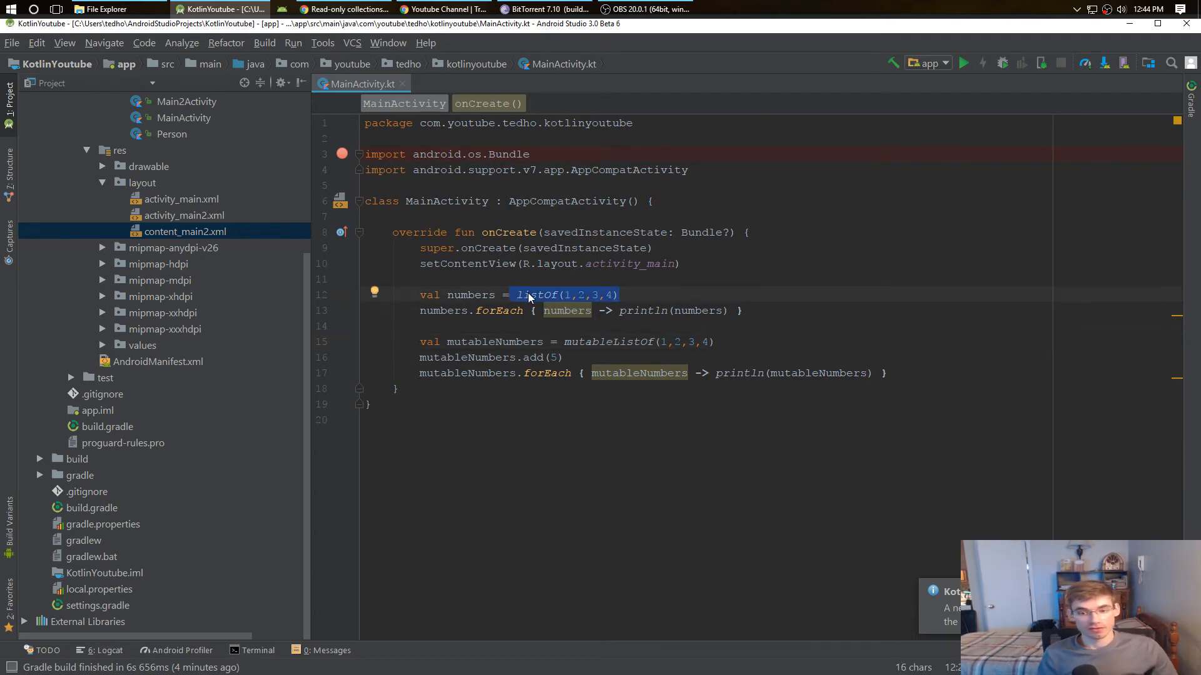
mouse_move(573, 296)
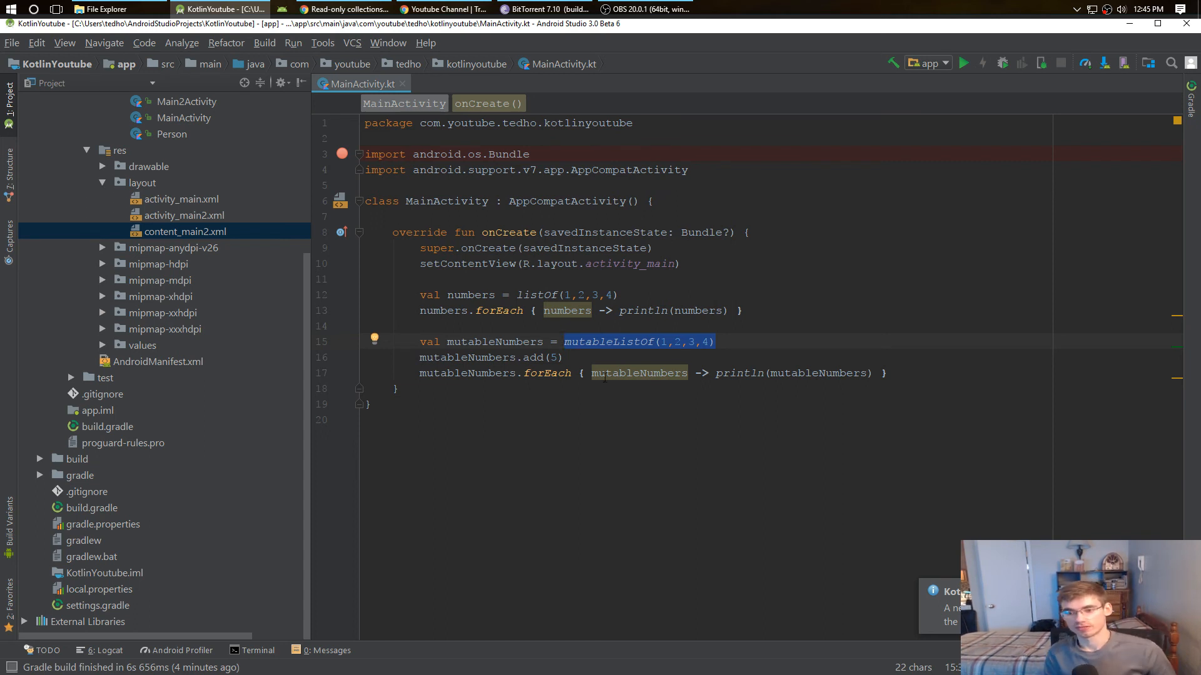
click(753, 342)
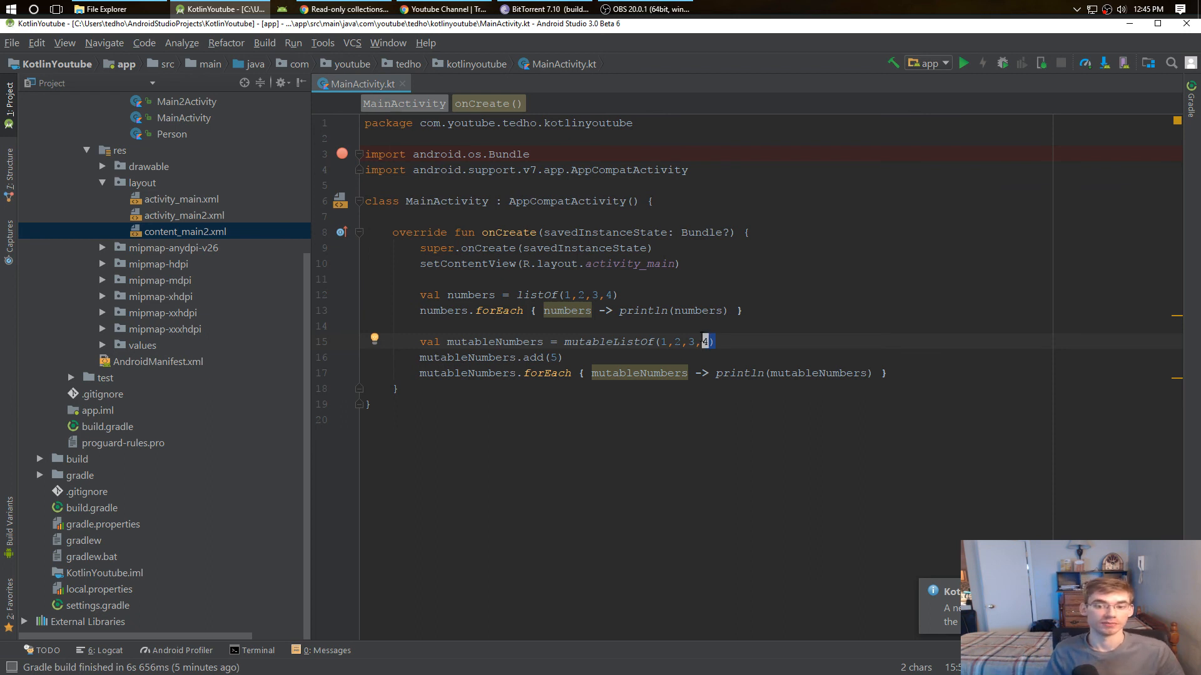
double_click(536, 295)
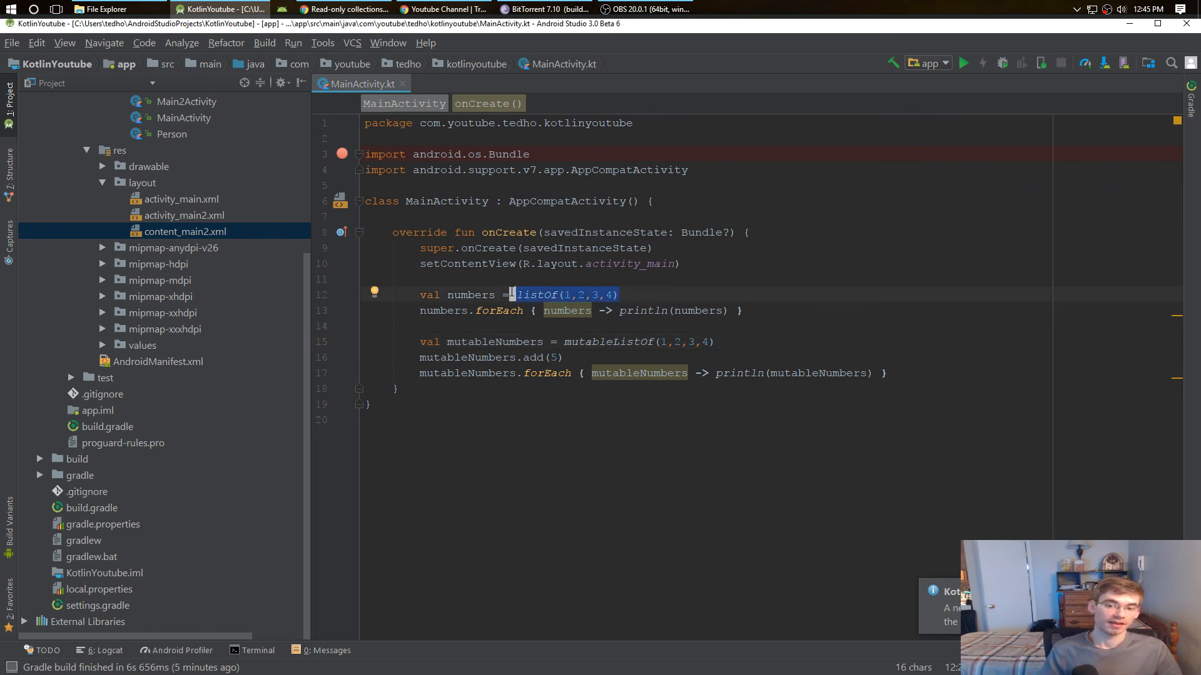